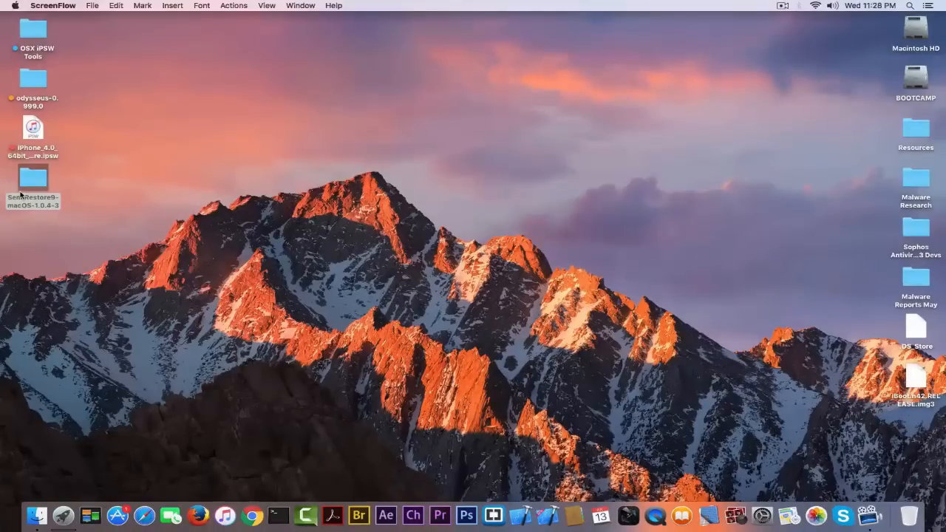
Open the SemiRestore9-macOS-1.0.4-3 desktop folder and select SemiRestore.app.
left_click(32, 184)
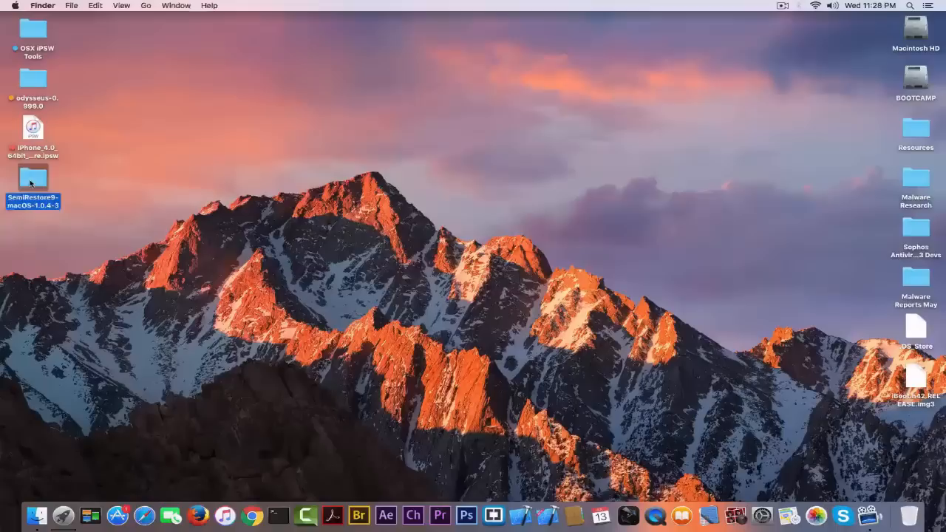
double_click(33, 178)
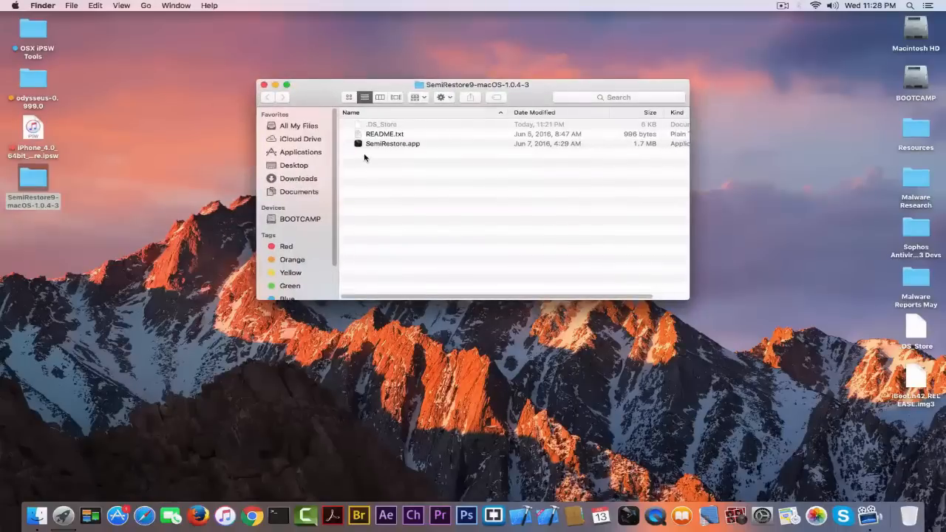
left_click(393, 143)
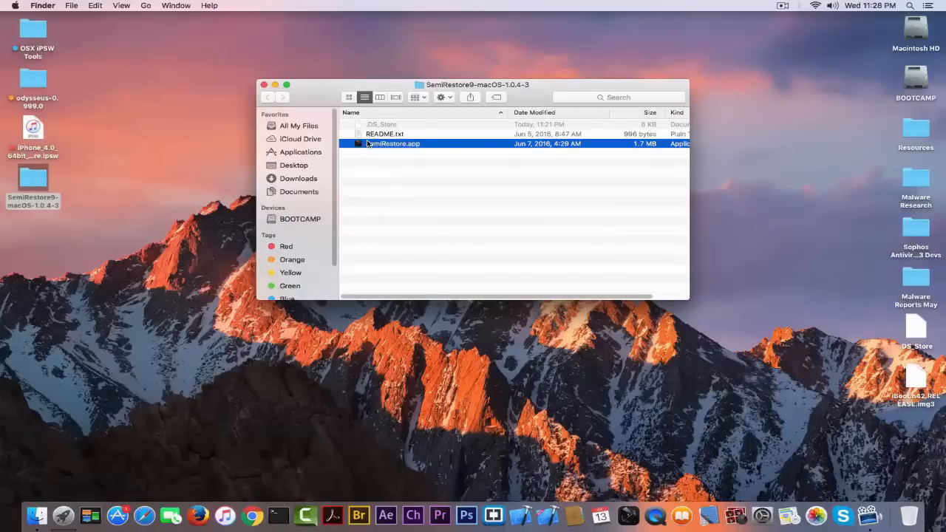
Open README.txt in TextEdit to read the requirements and dependency command.
double_click(385, 134)
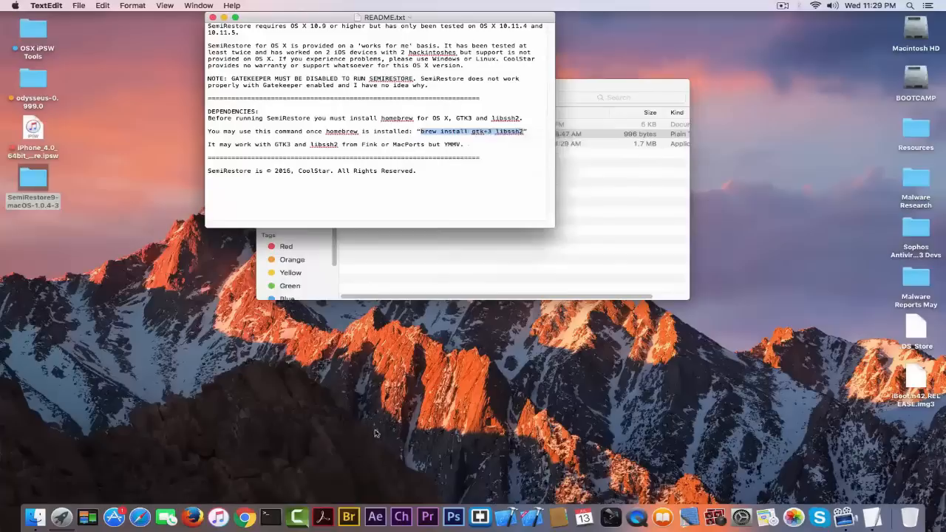
Run 'brew install gtk+3 libssh2' in Terminal, then close the Terminal window.
left_click(270, 516)
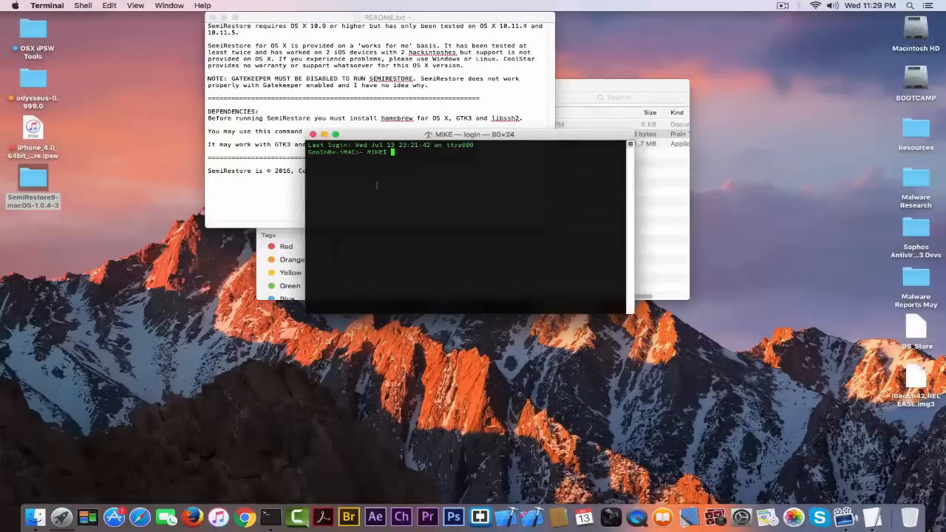
type("brew install gtk+3 libssh2")
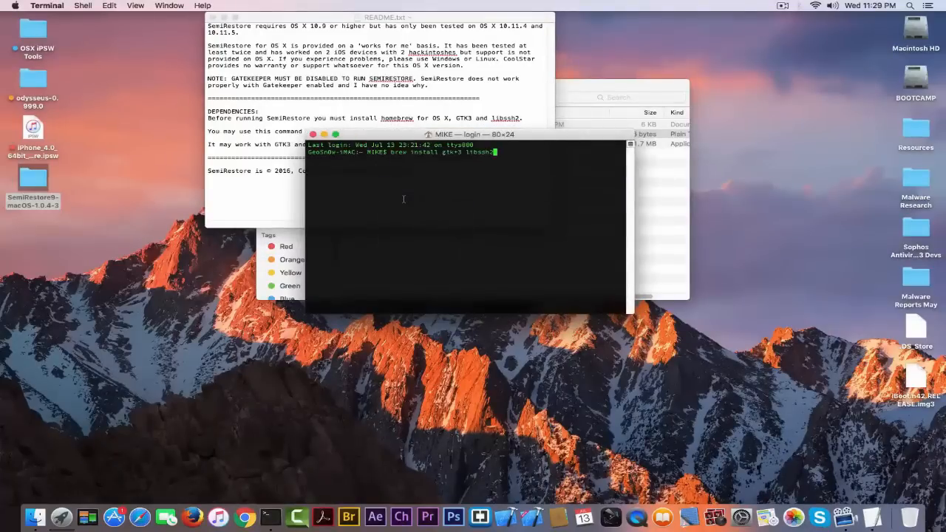
key("Return")
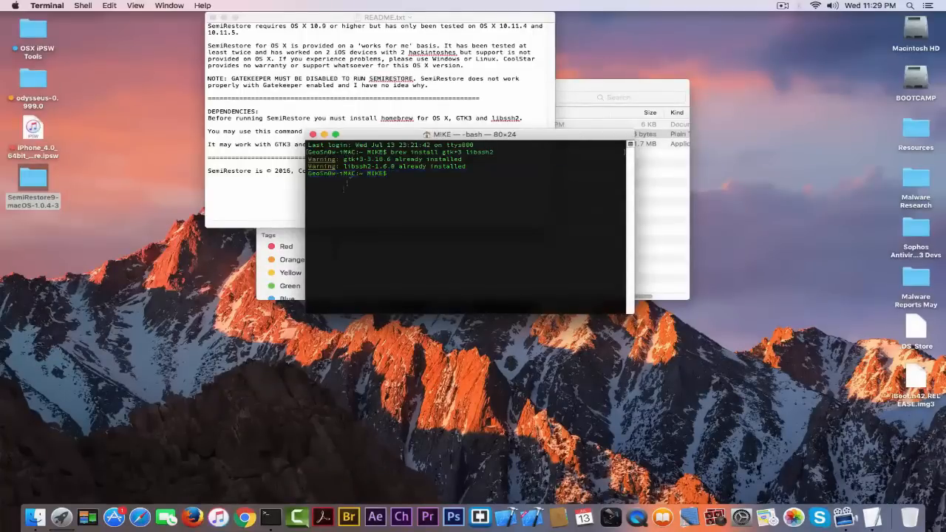
left_click(312, 134)
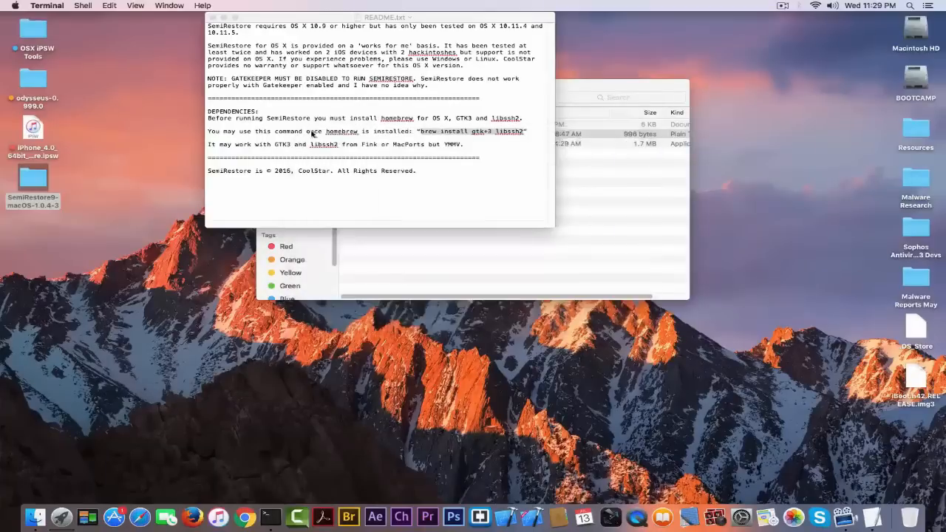
mouse_move(181, 42)
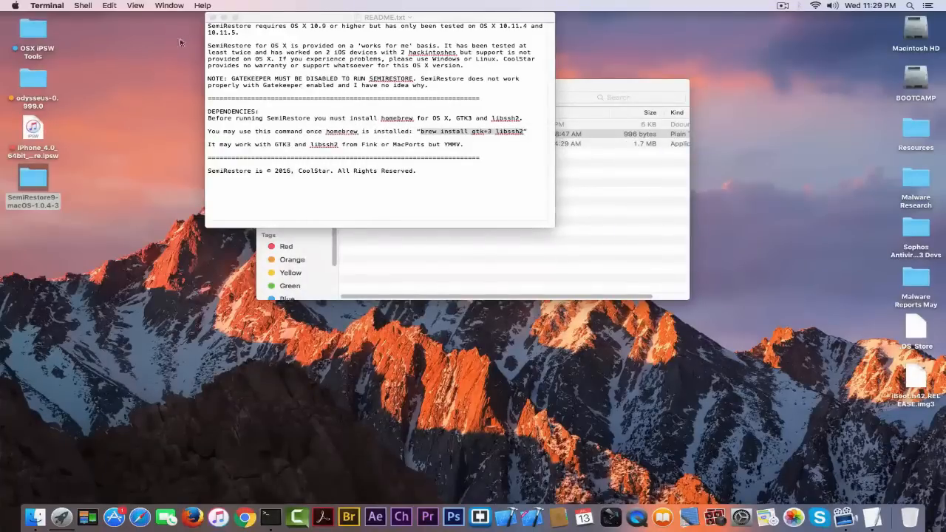
Close README.txt, bring Finder forward, and open the Apple menu.
left_click(214, 17)
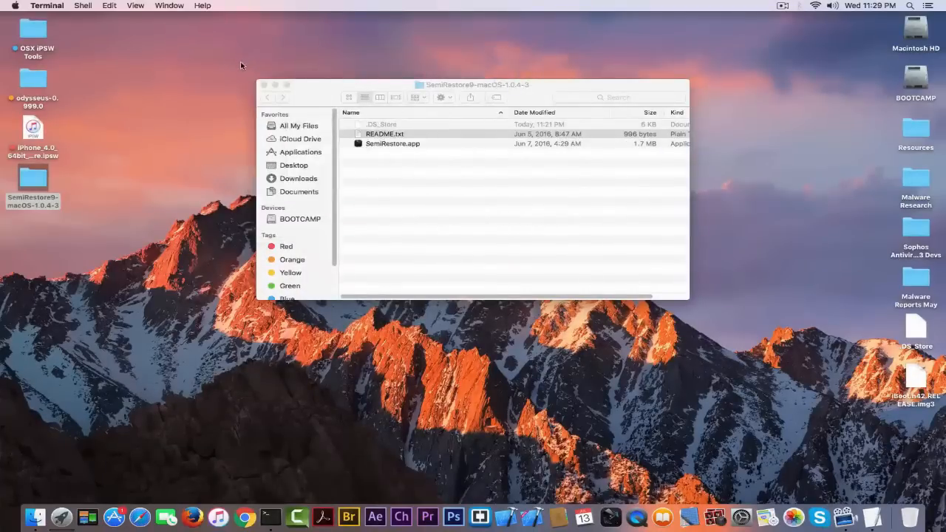
left_click(32, 178)
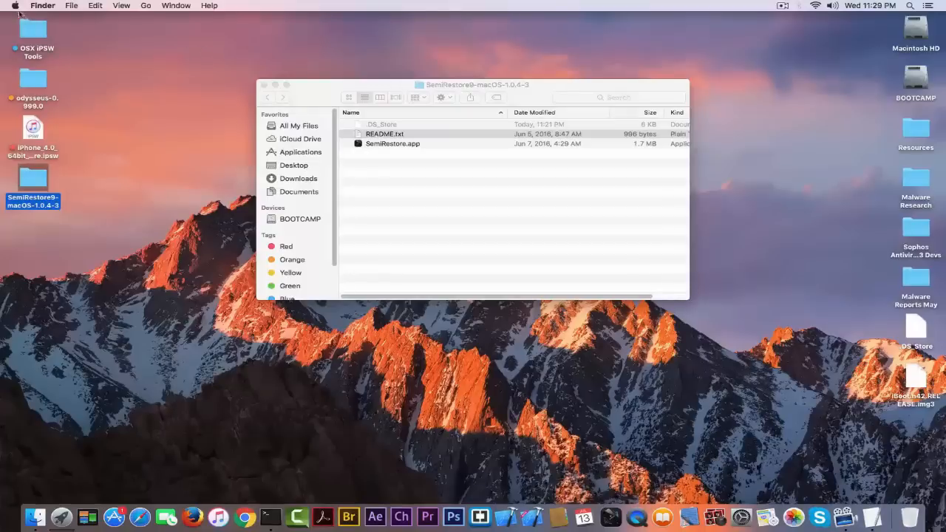
left_click(15, 5)
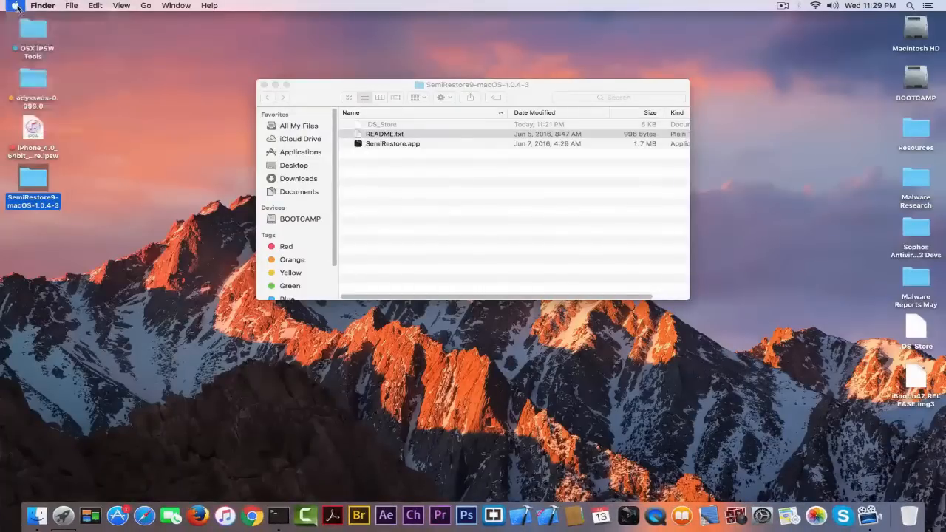
left_click(13, 5)
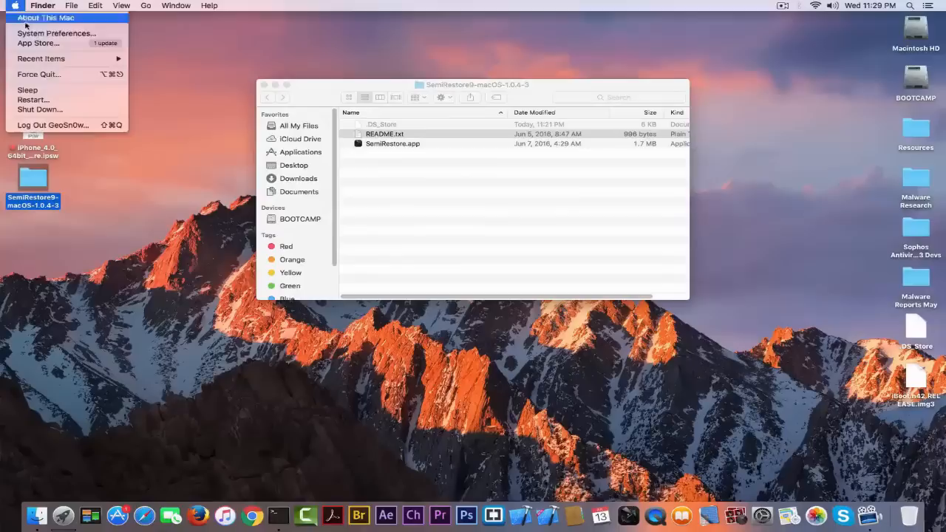
Unlock the Security & Privacy settings in System Preferences with the administrator password.
left_click(56, 32)
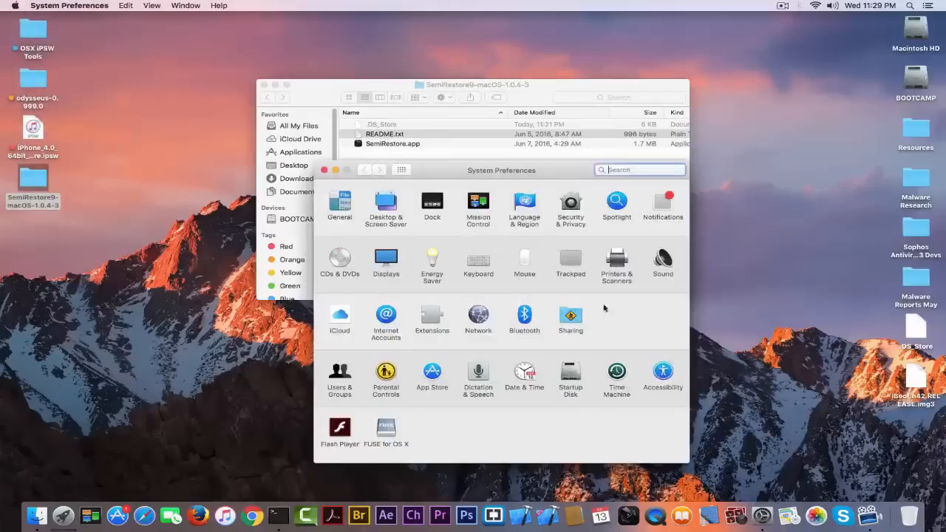
left_click(569, 203)
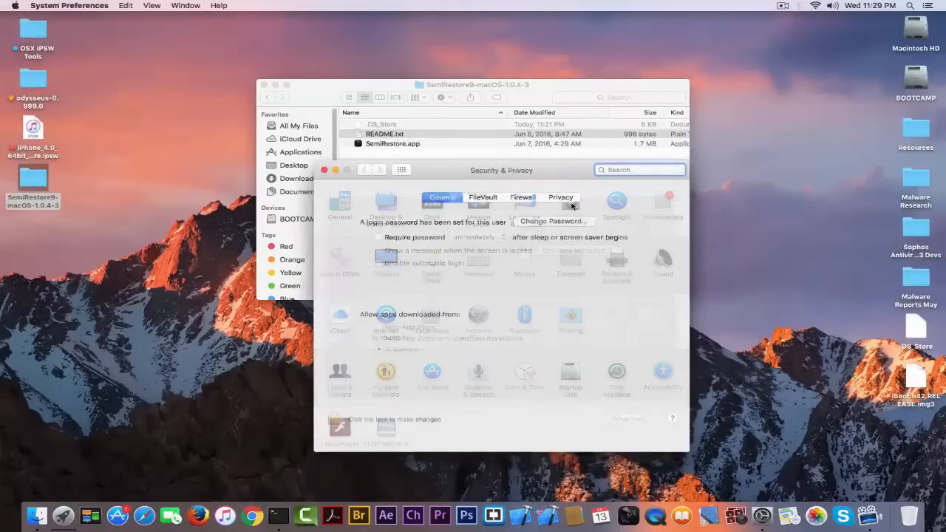
left_click(339, 419)
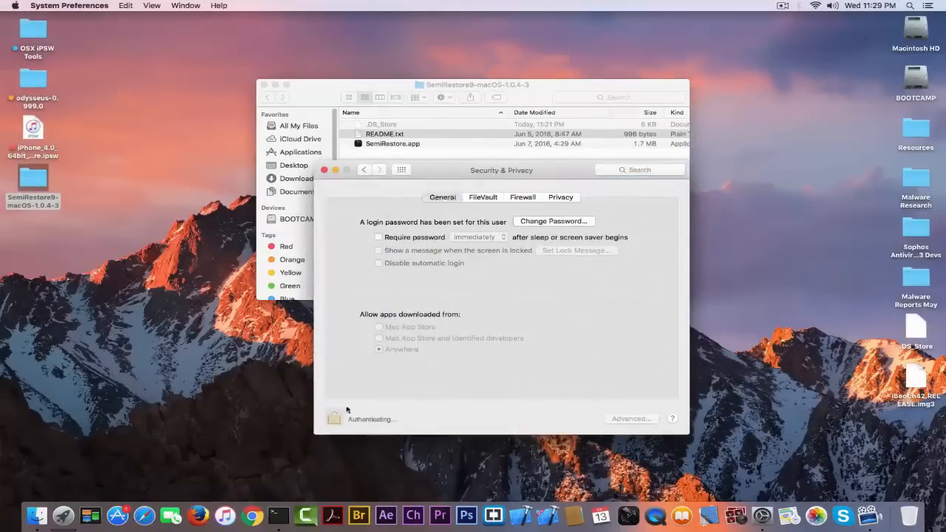
left_click(333, 418)
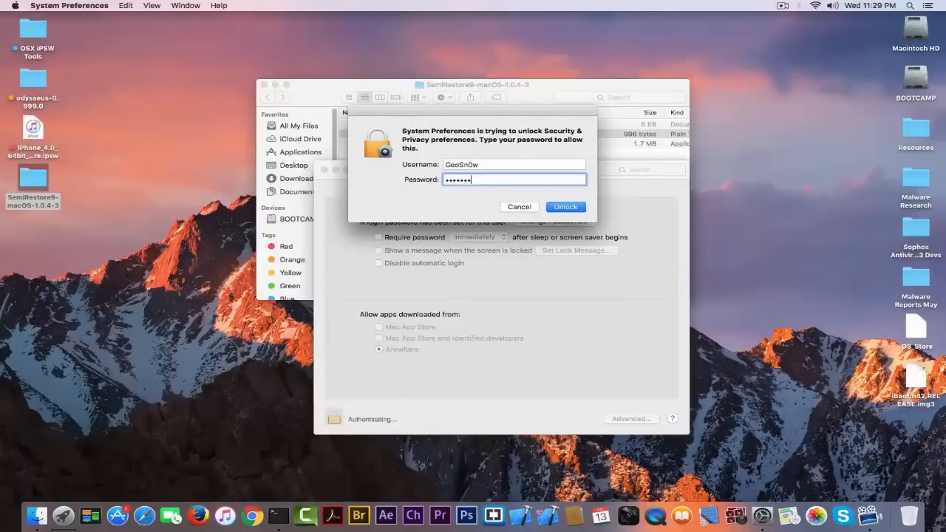
left_click(565, 206)
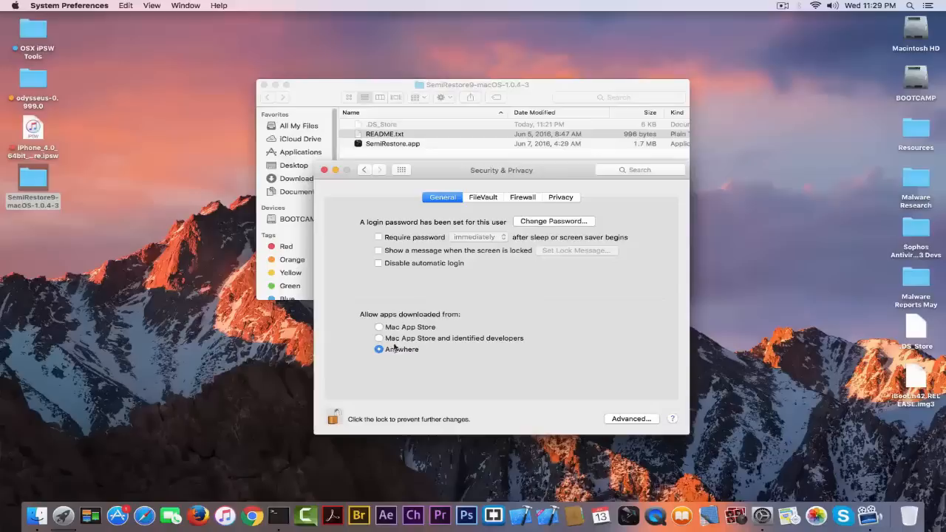
Allow apps downloaded from Anywhere, confirm the alert, and close Security & Privacy.
left_click(378, 337)
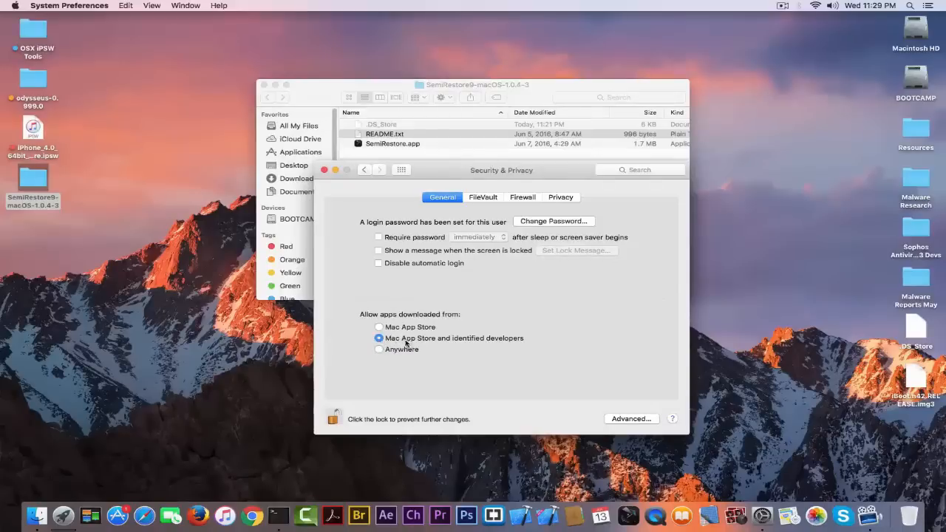
left_click(378, 349)
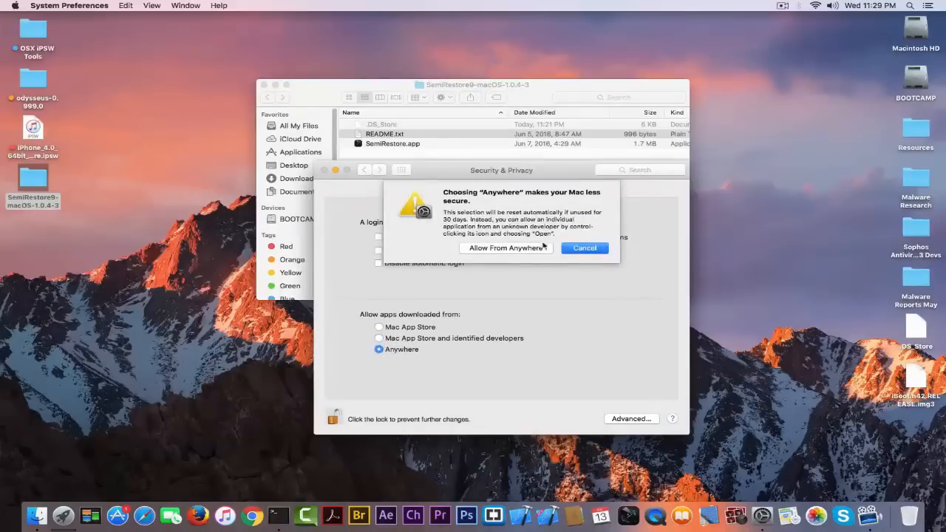
left_click(505, 248)
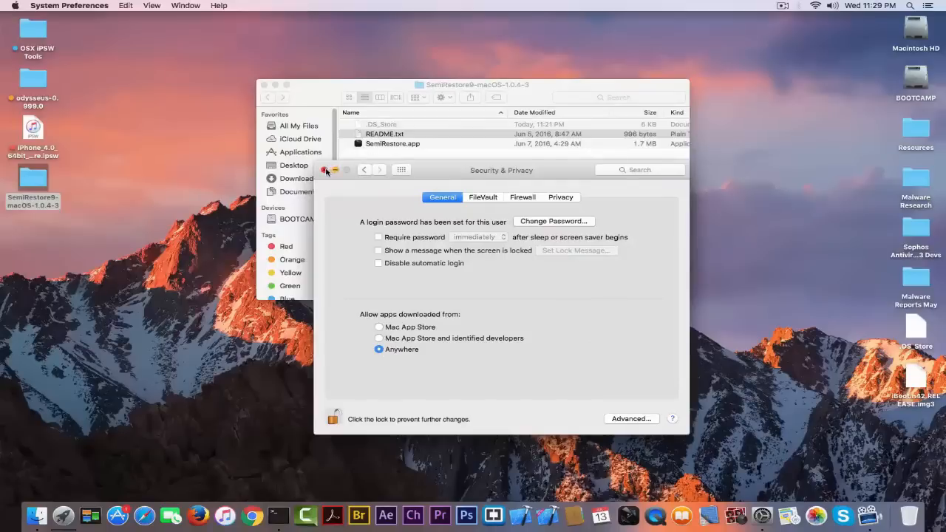
left_click(326, 170)
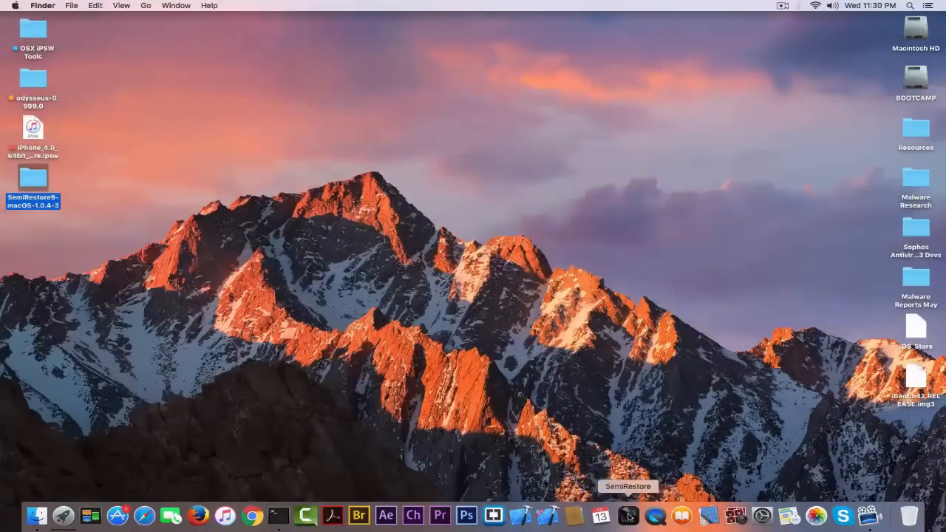
Launch SemiRestore from the Dock and dismiss its disclaimer notice.
left_click(628, 515)
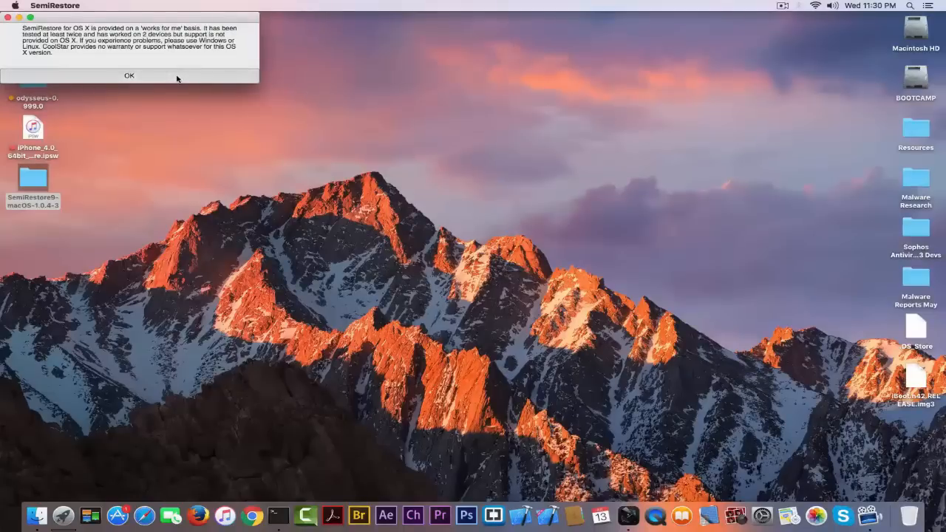
left_click(128, 74)
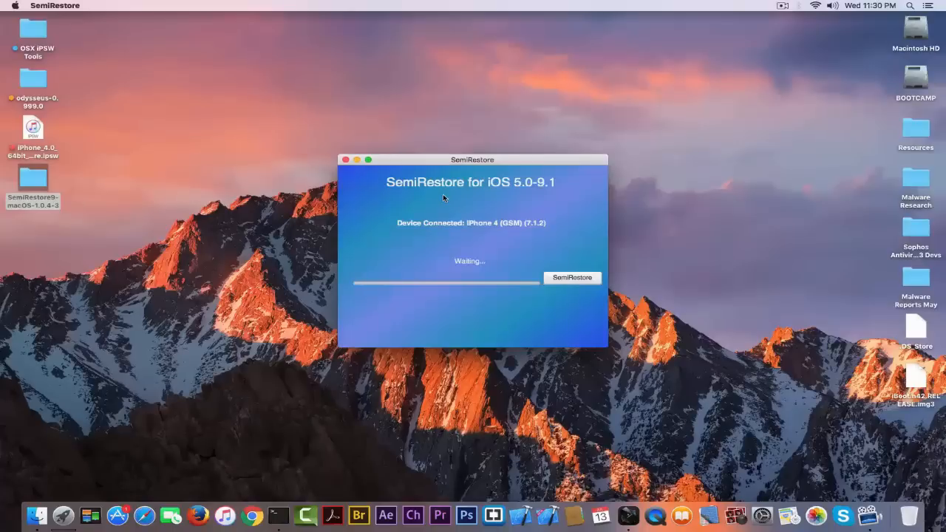
mouse_move(413, 238)
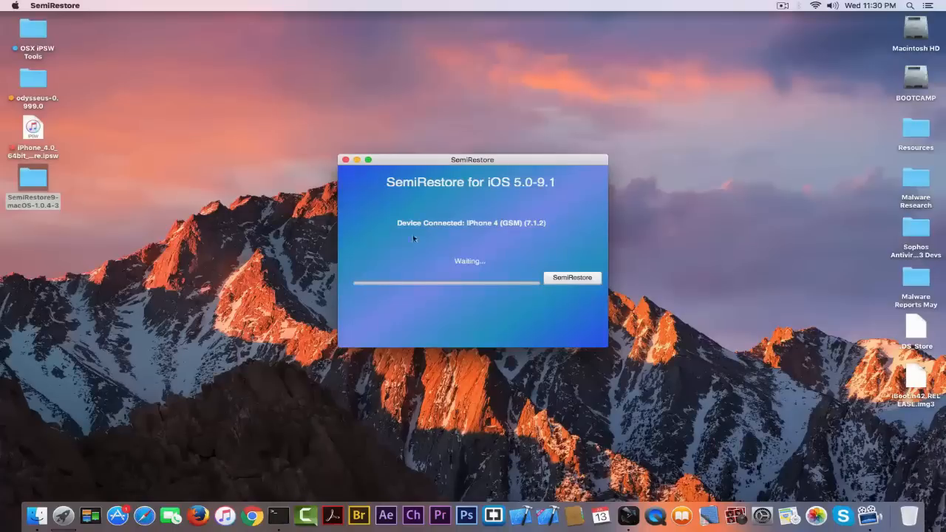
mouse_move(489, 230)
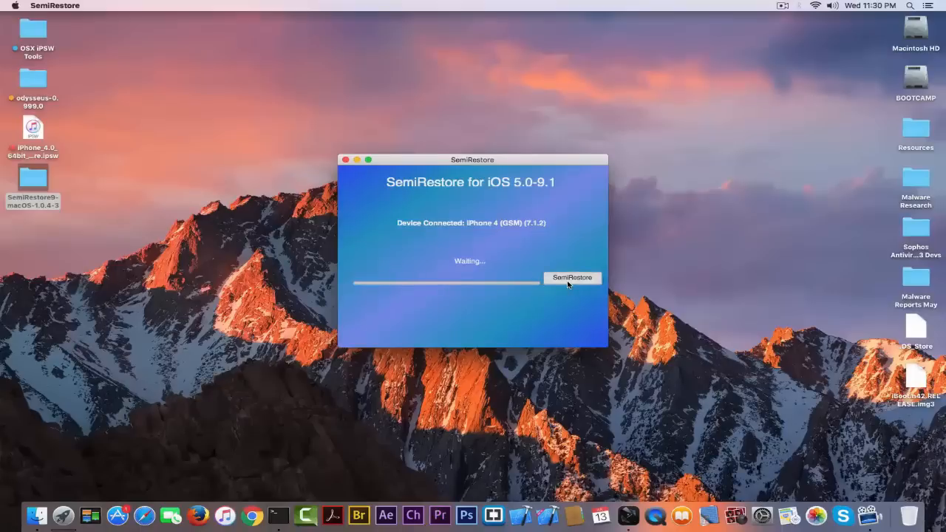
Start the SemiRestore restore of the connected iPhone 4 (GSM, 7.1.2).
left_click(572, 277)
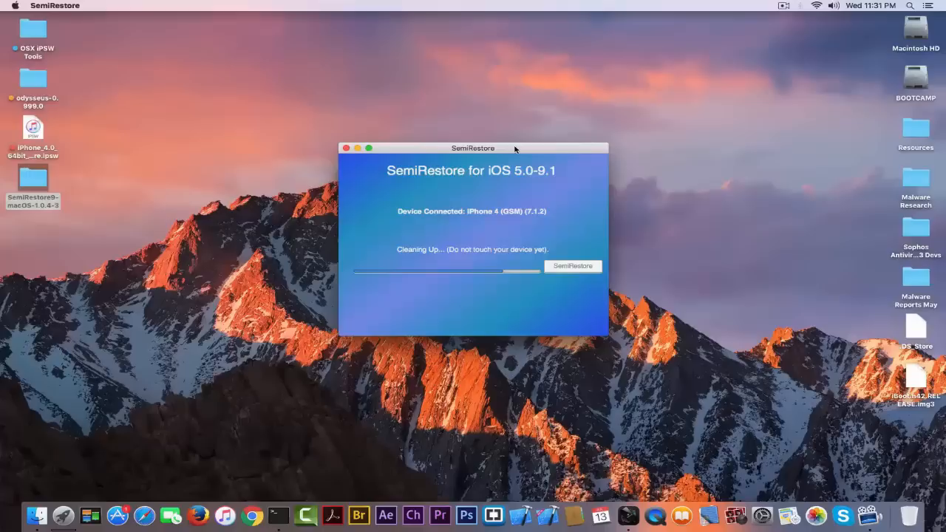
mouse_move(522, 309)
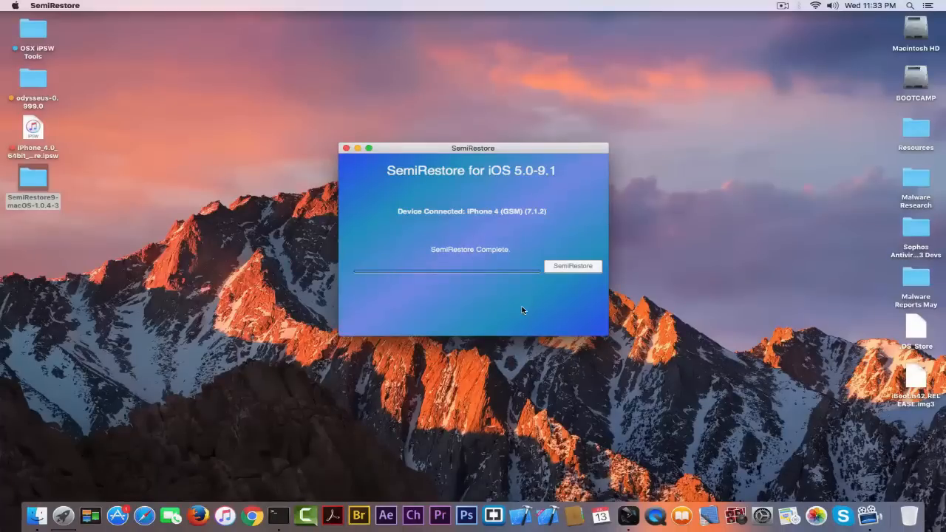
mouse_move(288, 104)
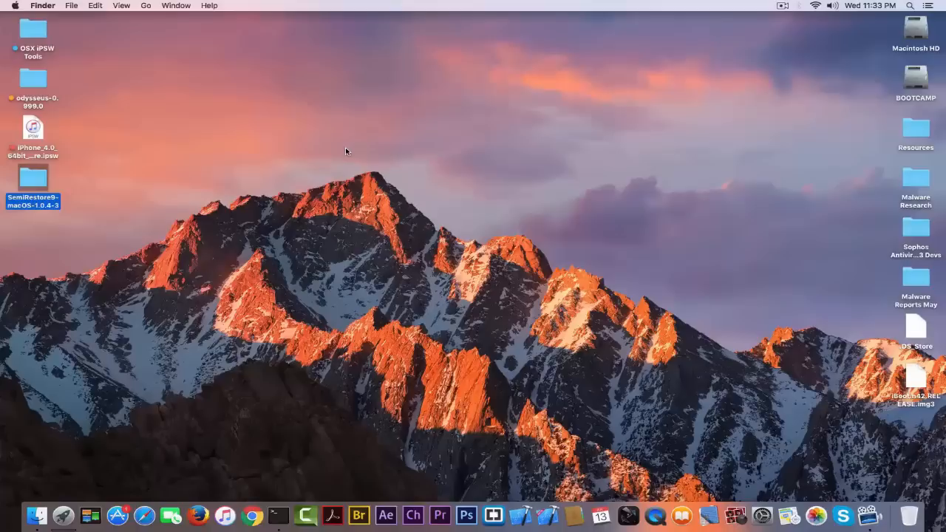
Deselect the SemiRestore9-macOS-1.0.4-3 folder on the Finder desktop.
left_click(346, 151)
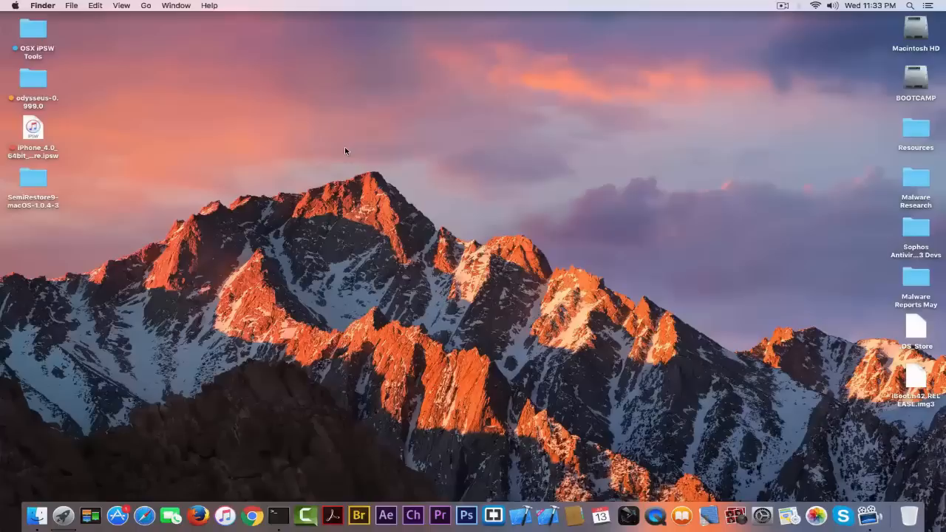
mouse_move(175, 128)
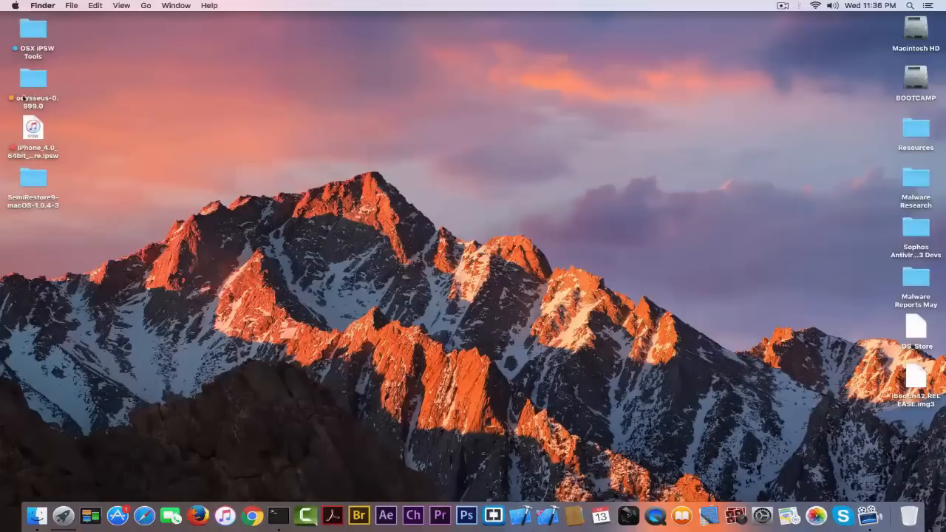
double_click(33, 177)
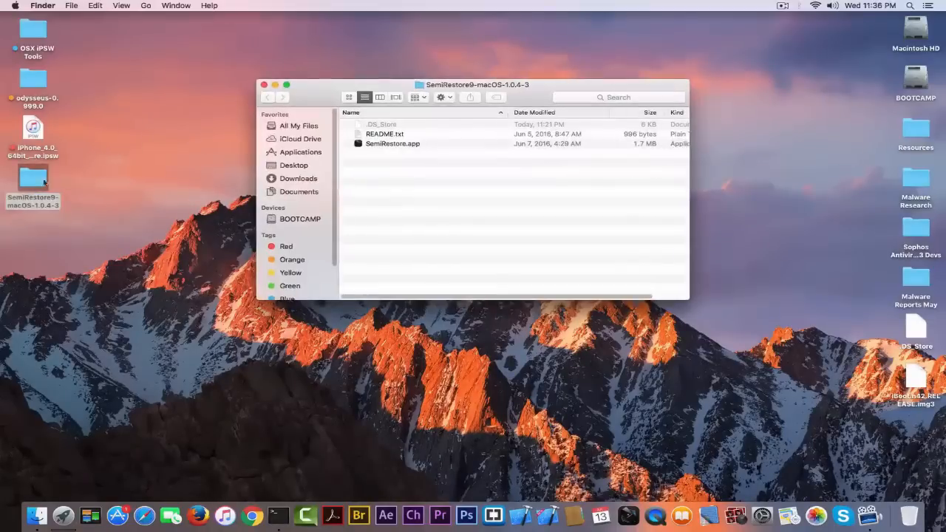
double_click(393, 143)
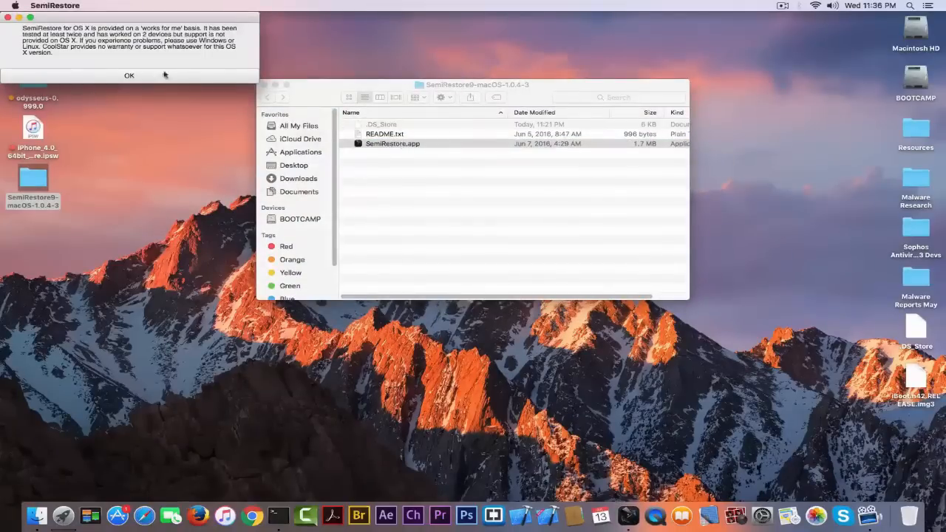
left_click(129, 74)
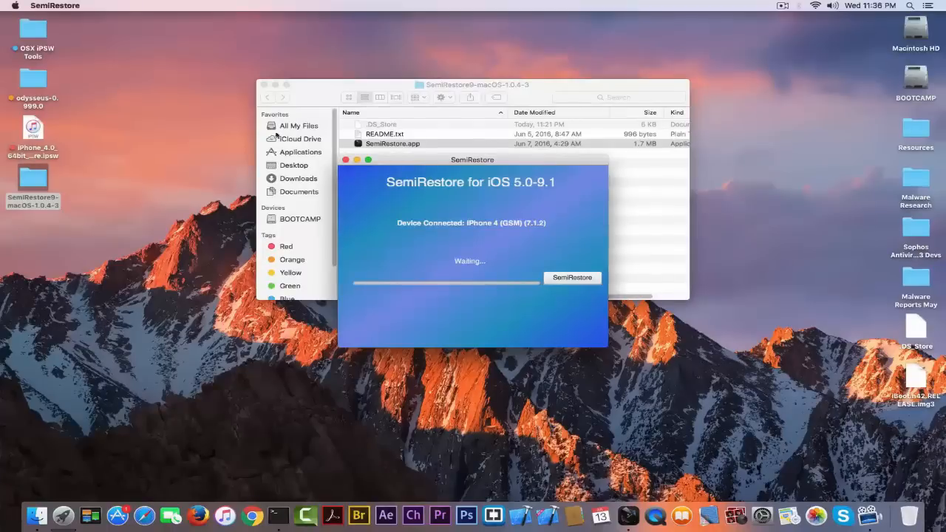
left_click(345, 160)
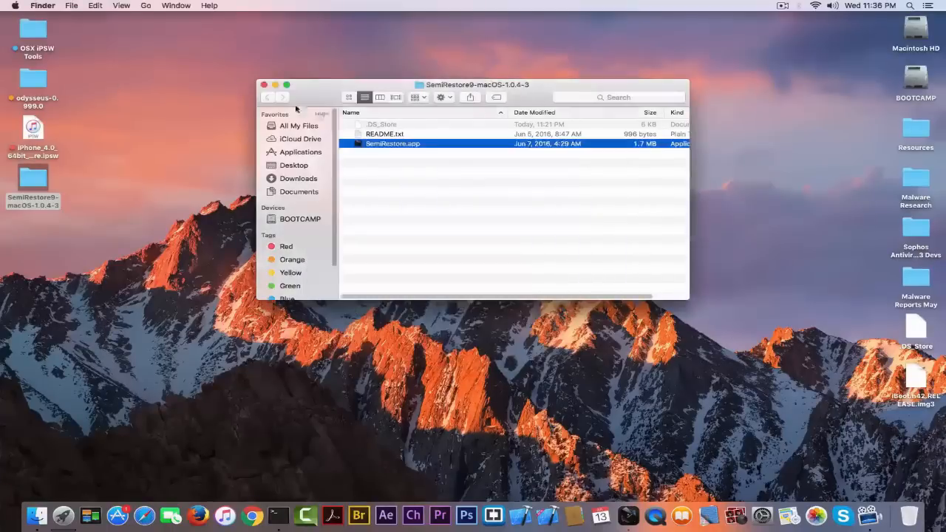
left_click(261, 84)
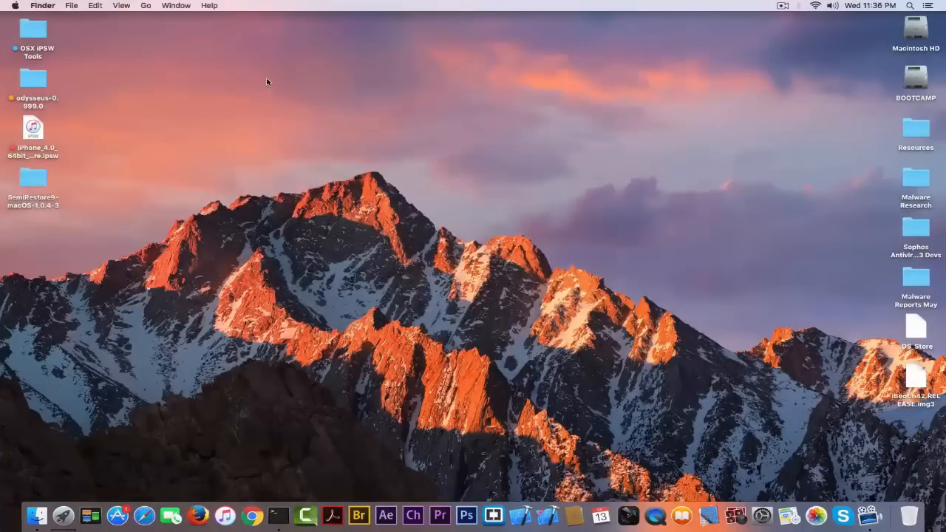